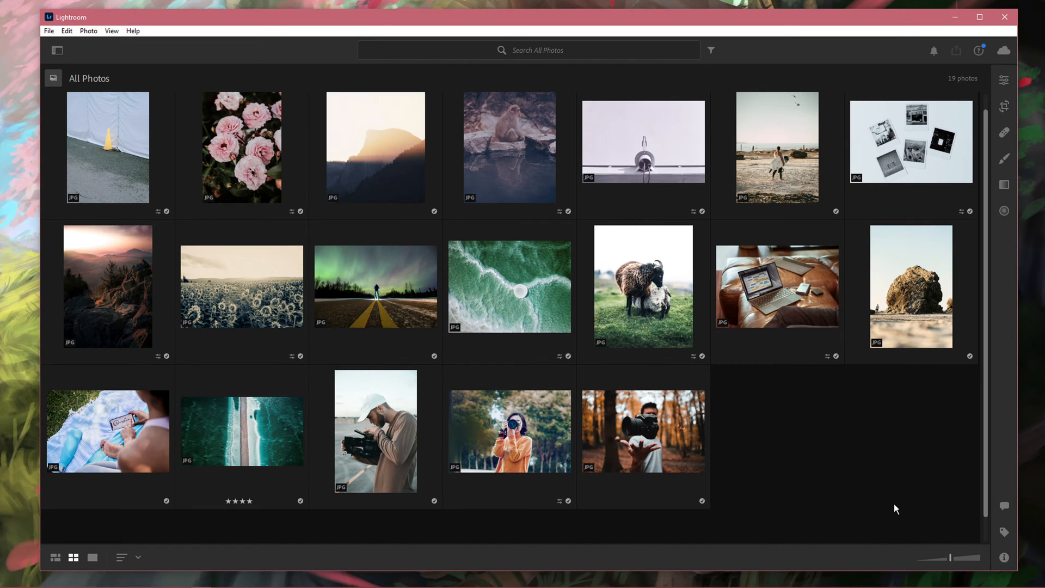
pyautogui.moveTo(178, 169)
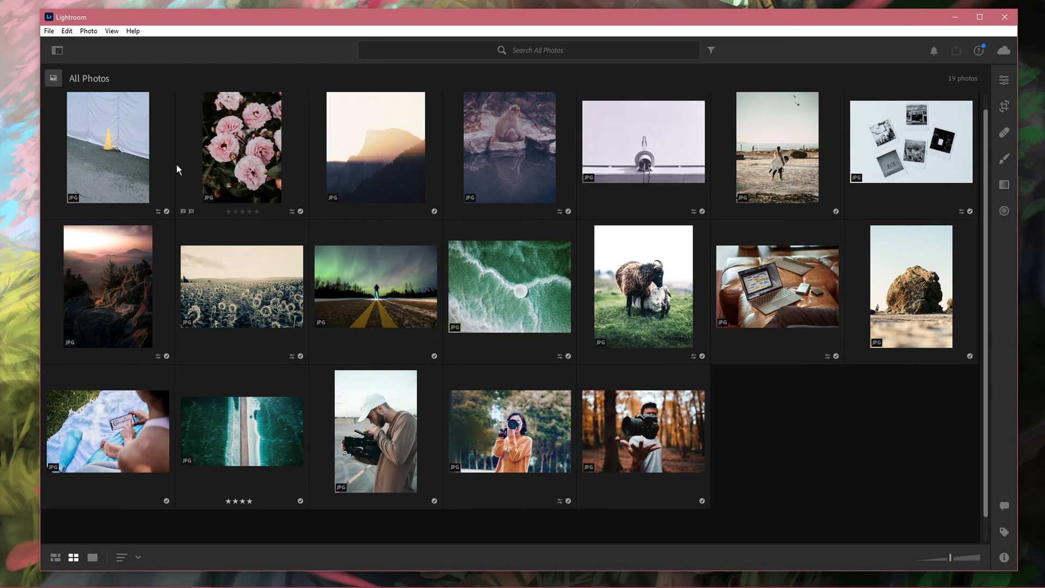
# Select the rock-on-the-beach photo and the phone-on-blanket photo from the library sidebar.
pyautogui.click(57, 50)
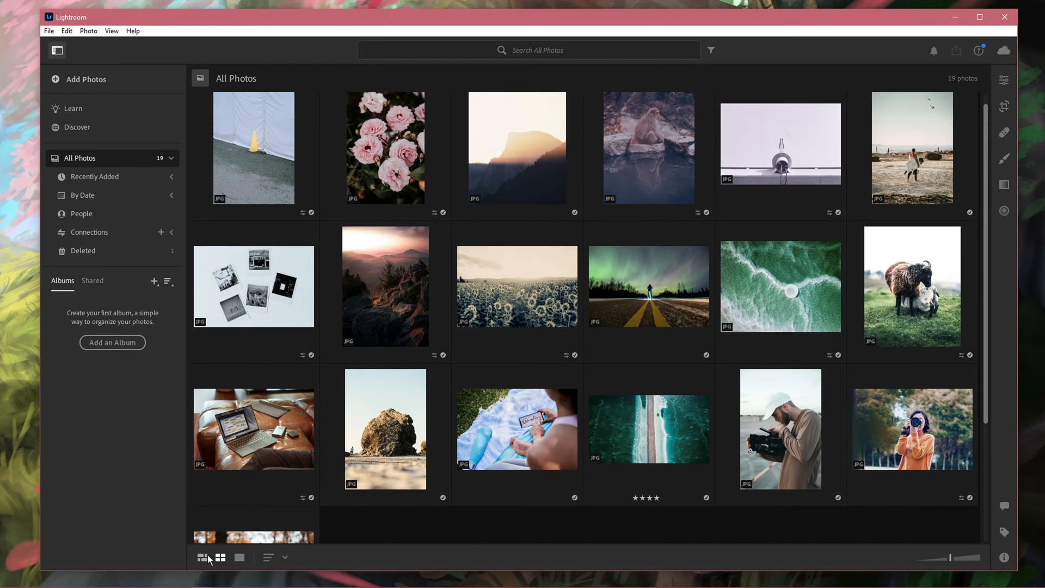
pyautogui.click(202, 557)
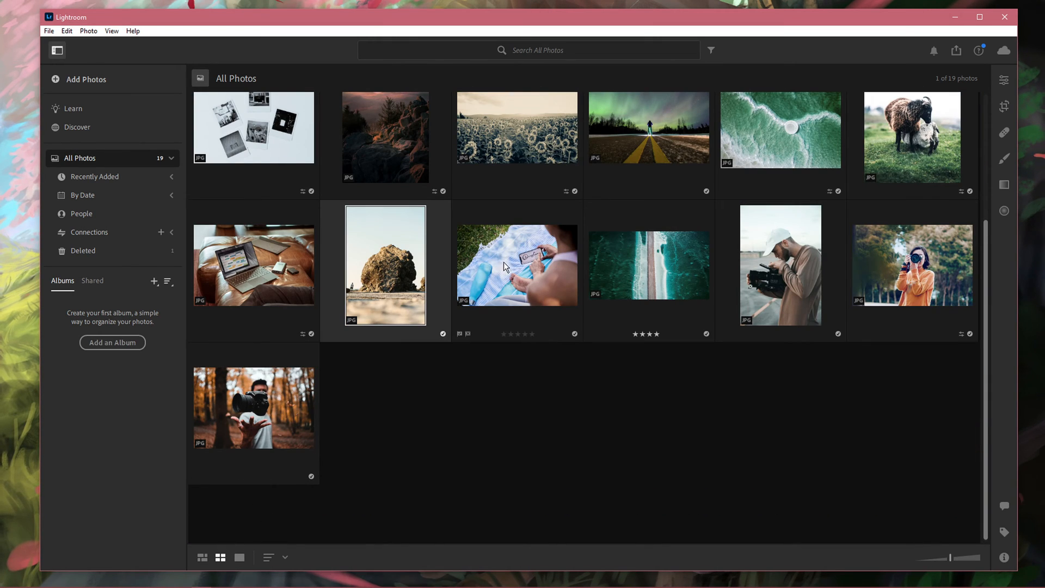
pyautogui.click(49, 31)
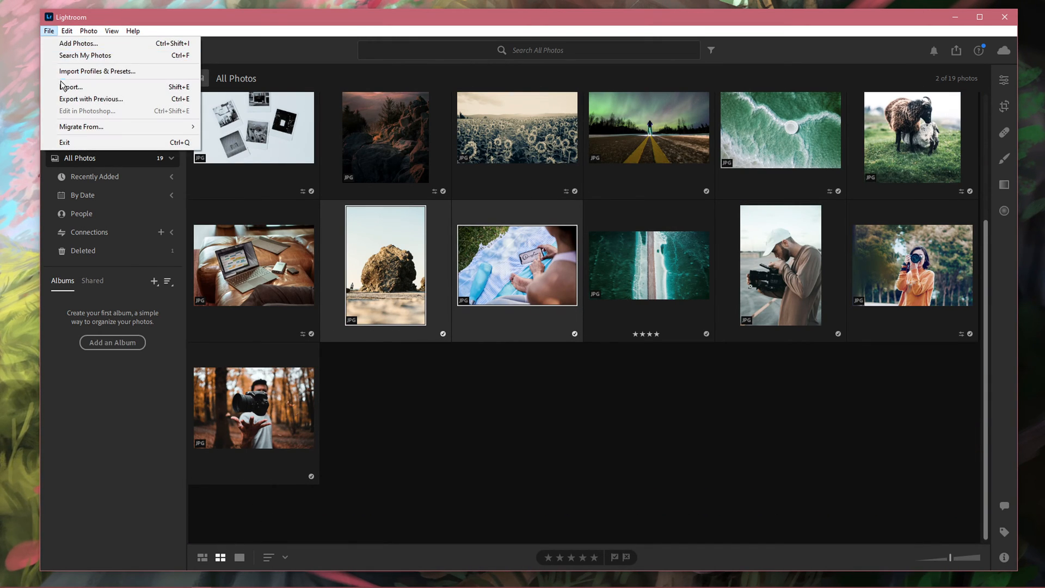
# Open File > Export for both photos, browse presets, and keep dimensions at full size.
pyautogui.click(70, 86)
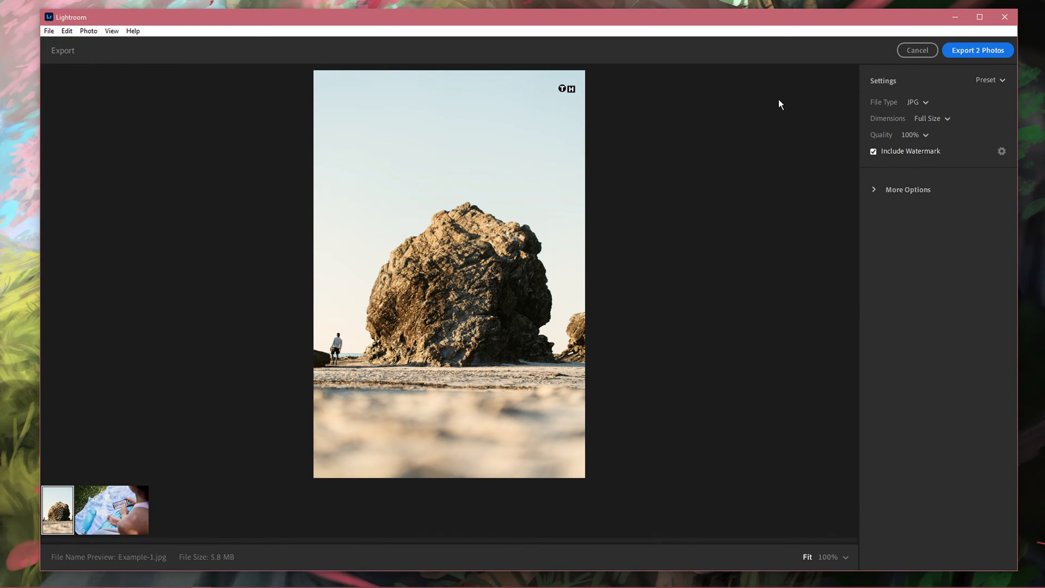
pyautogui.click(989, 80)
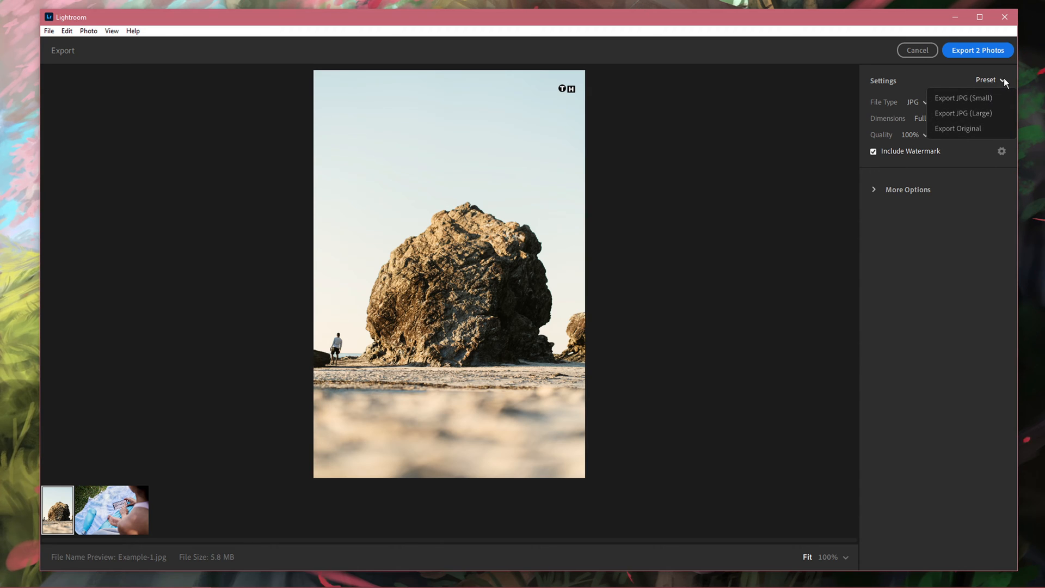
pyautogui.click(913, 102)
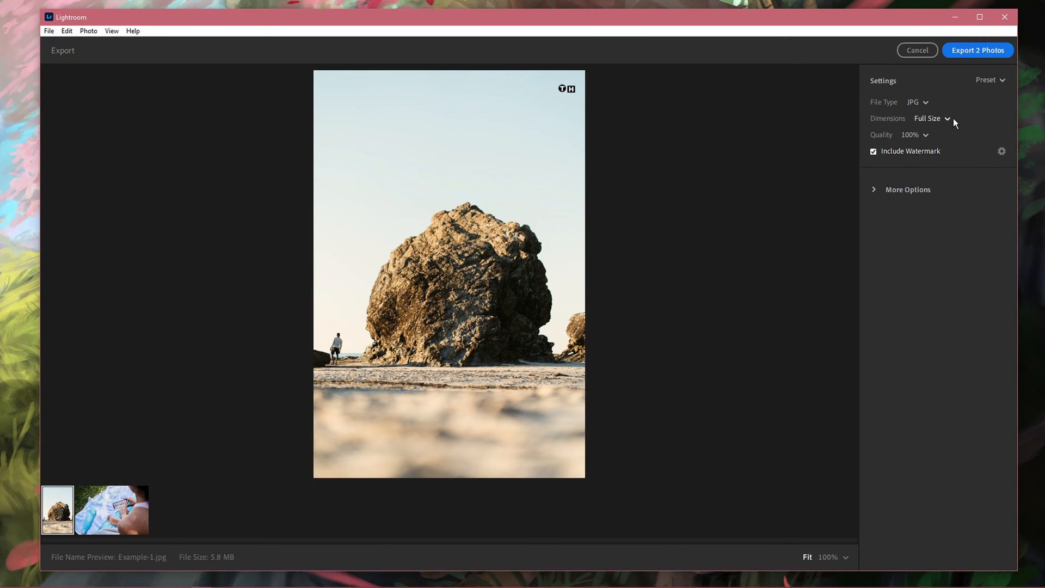
pyautogui.click(931, 119)
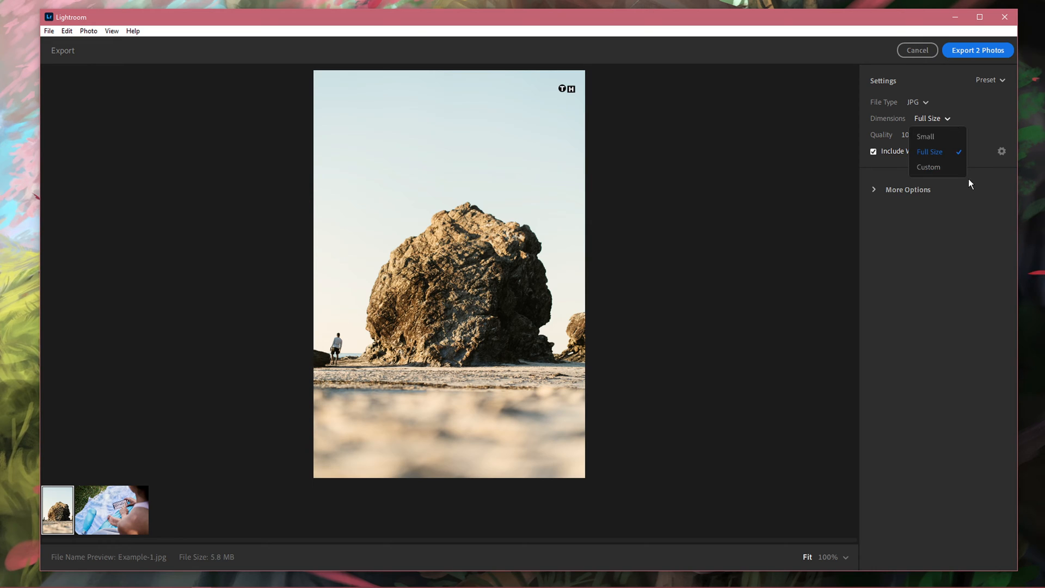
pyautogui.click(929, 151)
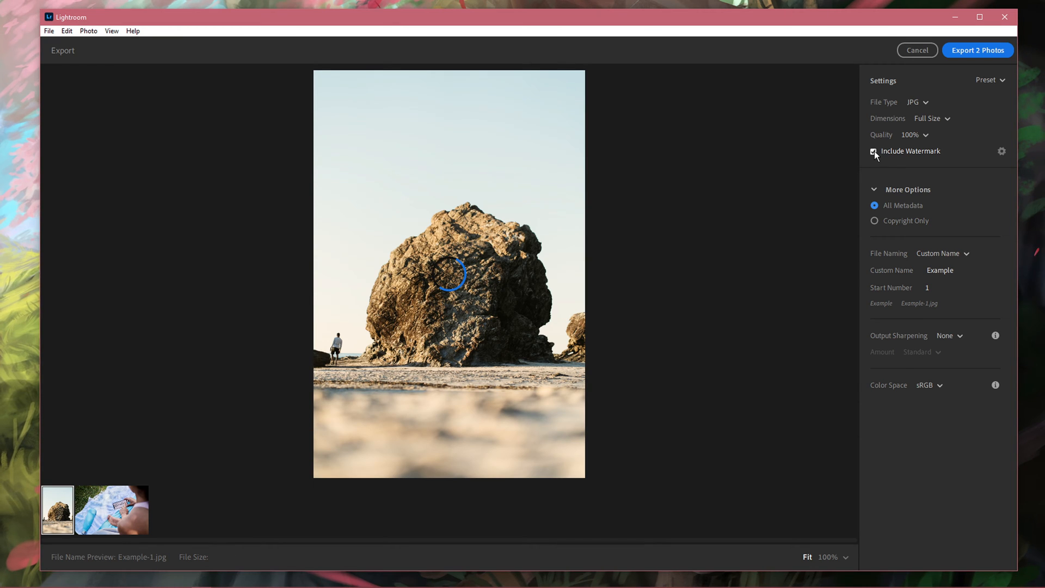
pyautogui.moveTo(1002, 151)
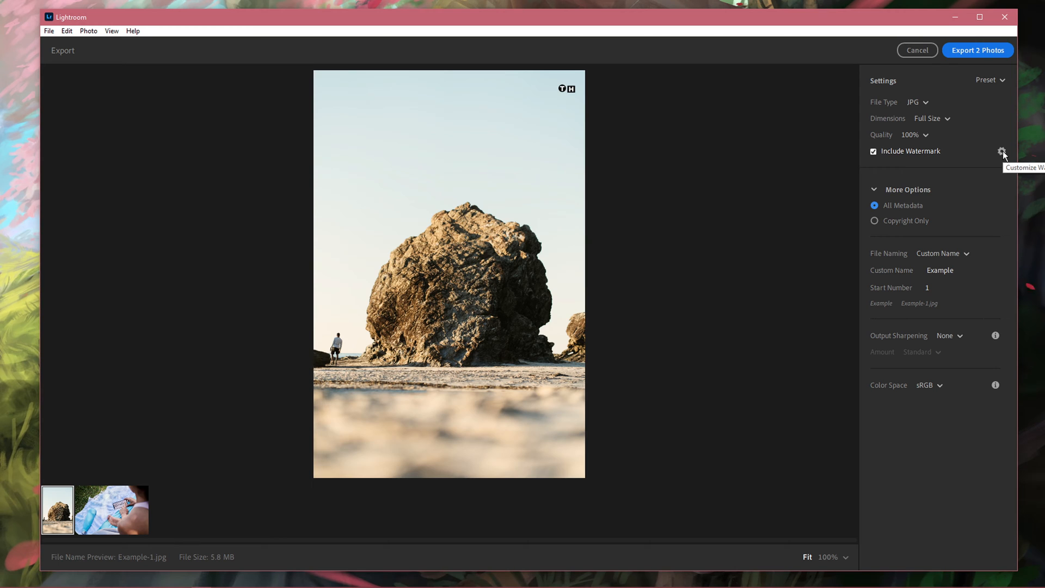
pyautogui.click(1002, 151)
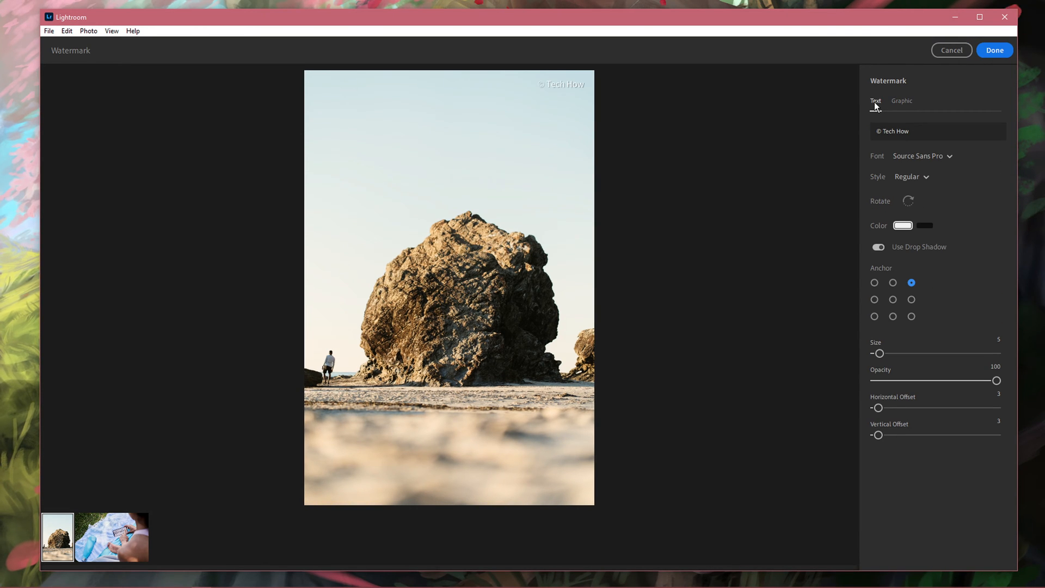
pyautogui.click(901, 101)
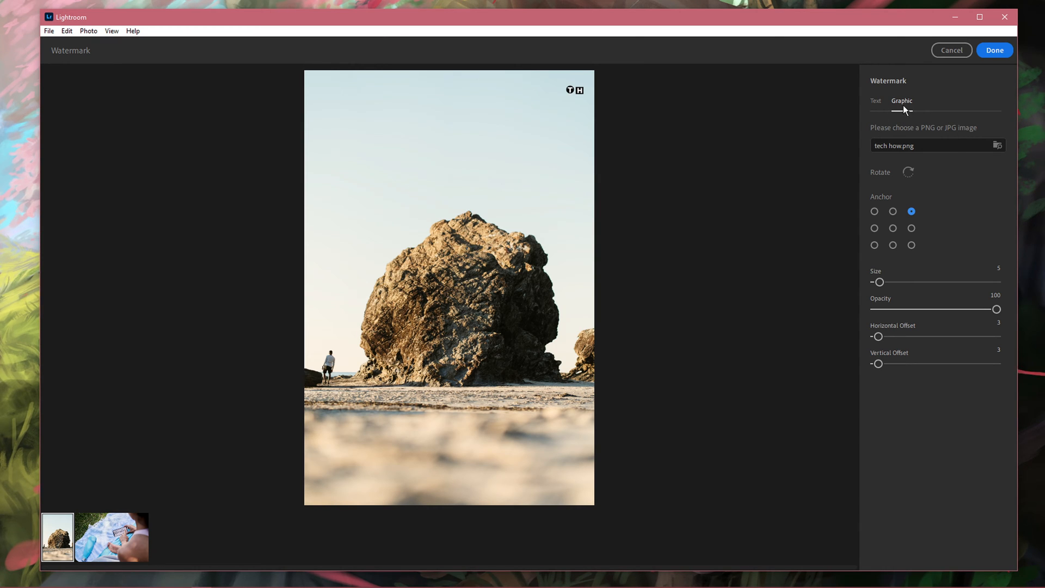
pyautogui.click(994, 50)
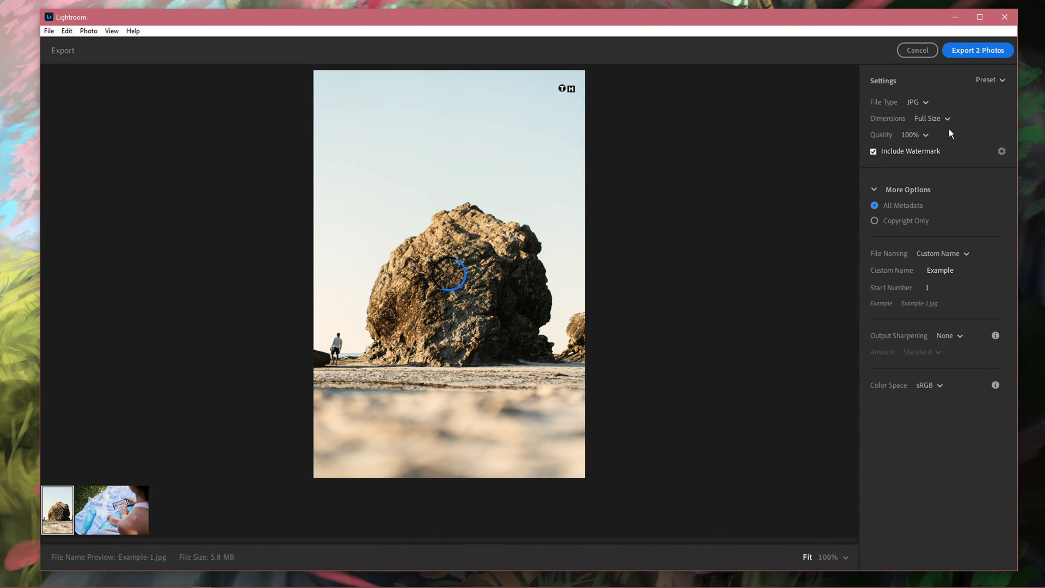
# Turn off Include Watermark and keep metadata set to All Metadata.
pyautogui.click(874, 150)
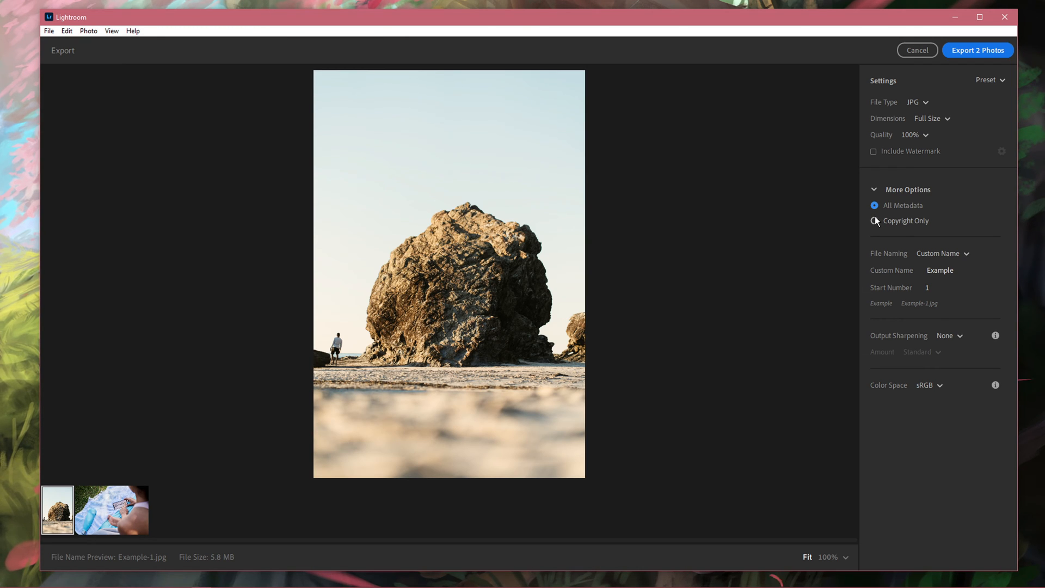
pyautogui.click(874, 221)
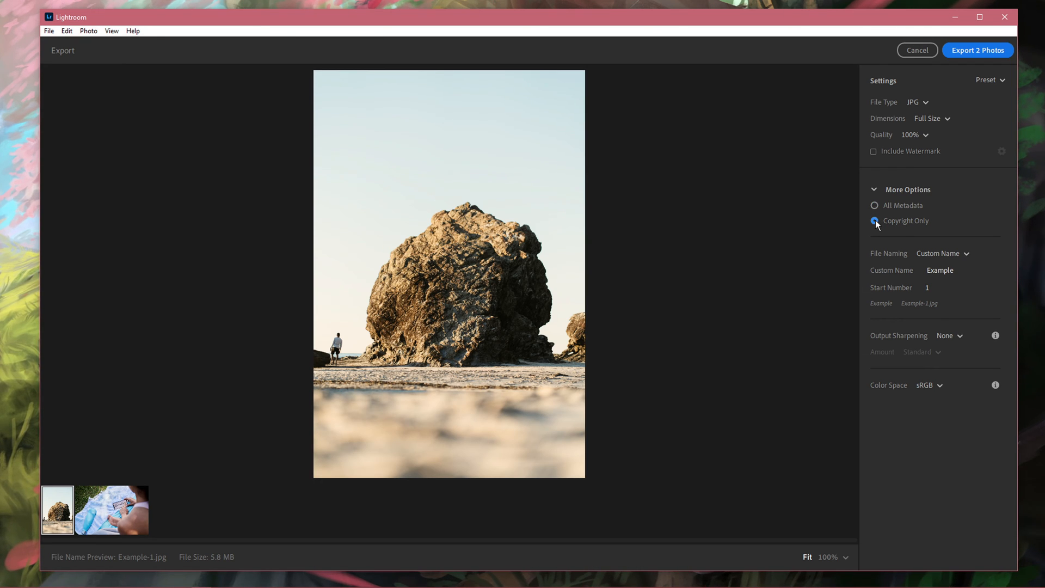
pyautogui.click(874, 205)
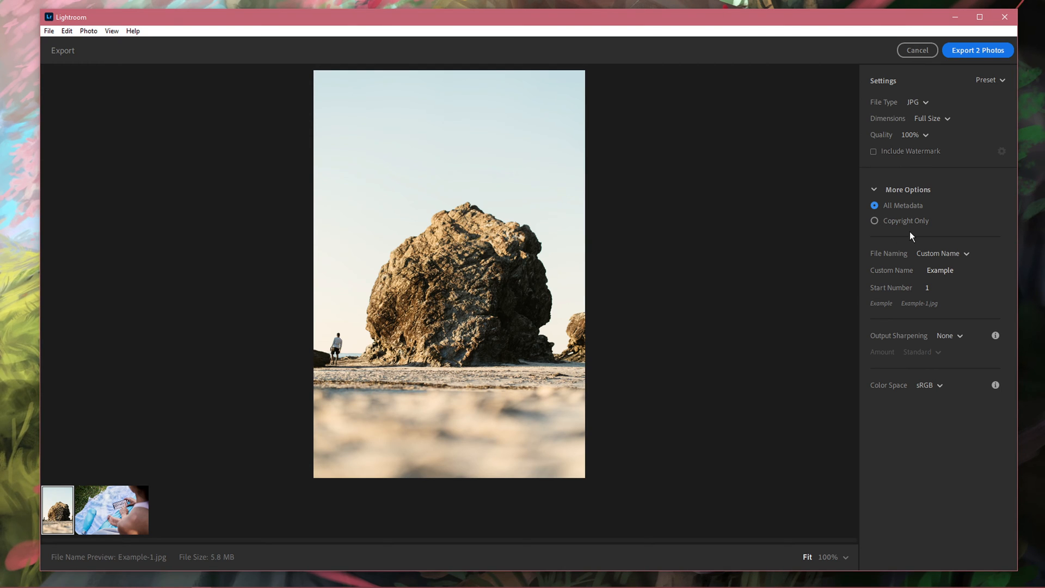
# Set File Naming to Custom Name 'Tutorial', previewing as Tutorial-1.jpg.
pyautogui.click(942, 253)
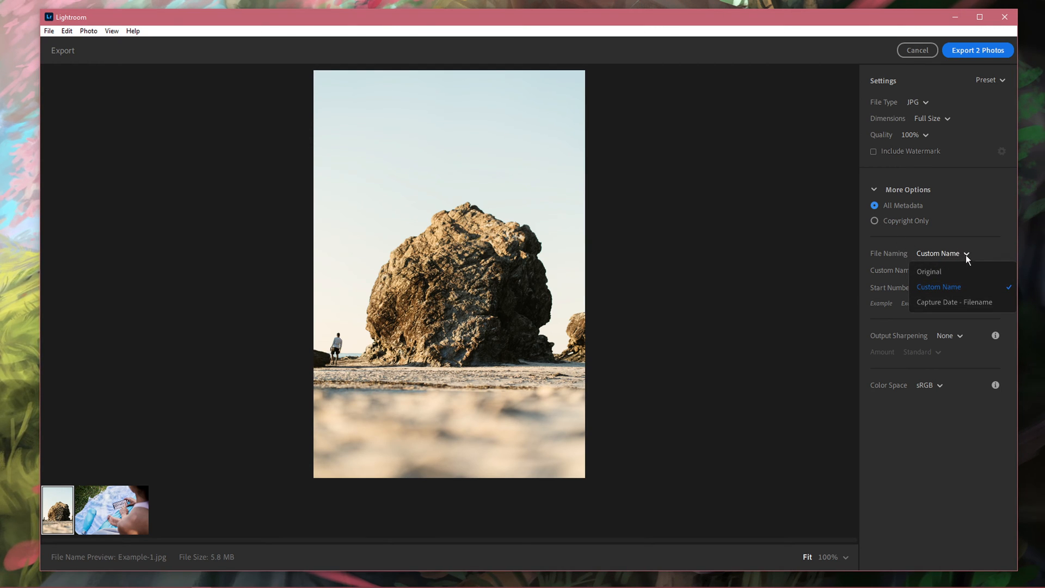
pyautogui.click(939, 286)
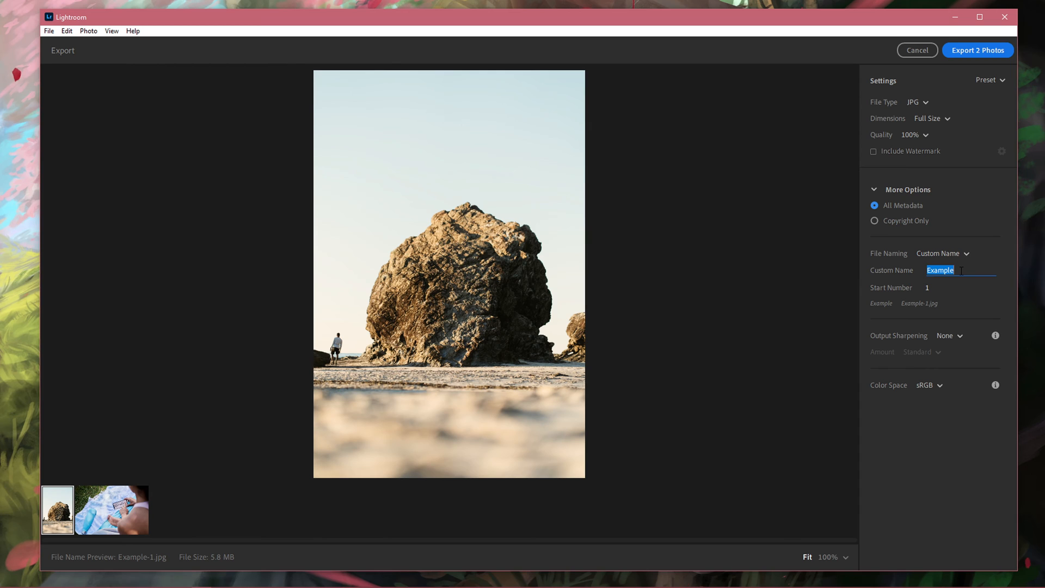
pyautogui.write('Tutorial')
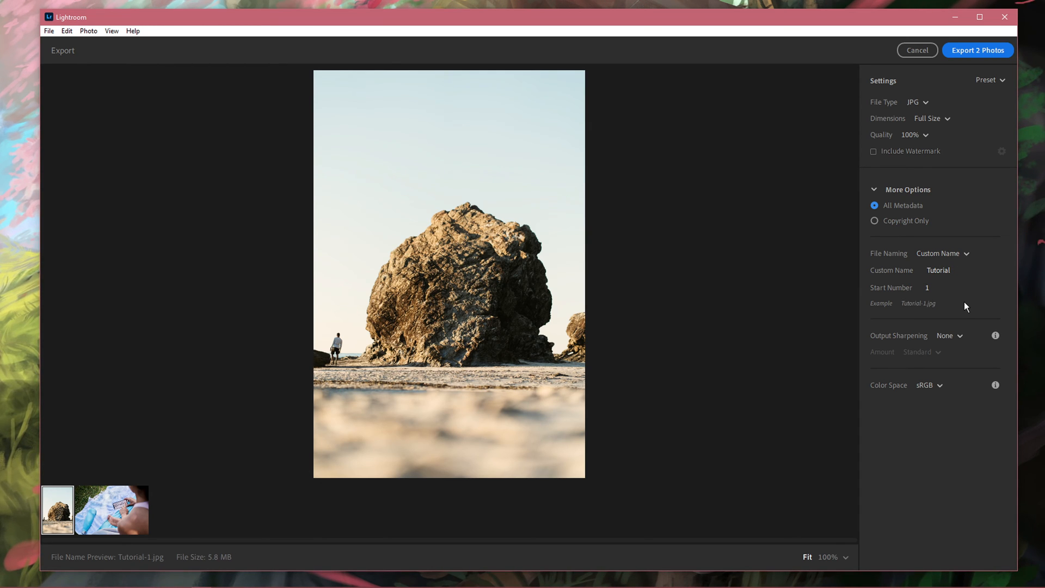
# Set Output Sharpening to Screen at Standard amount, keeping sRGB colour space.
pyautogui.click(949, 336)
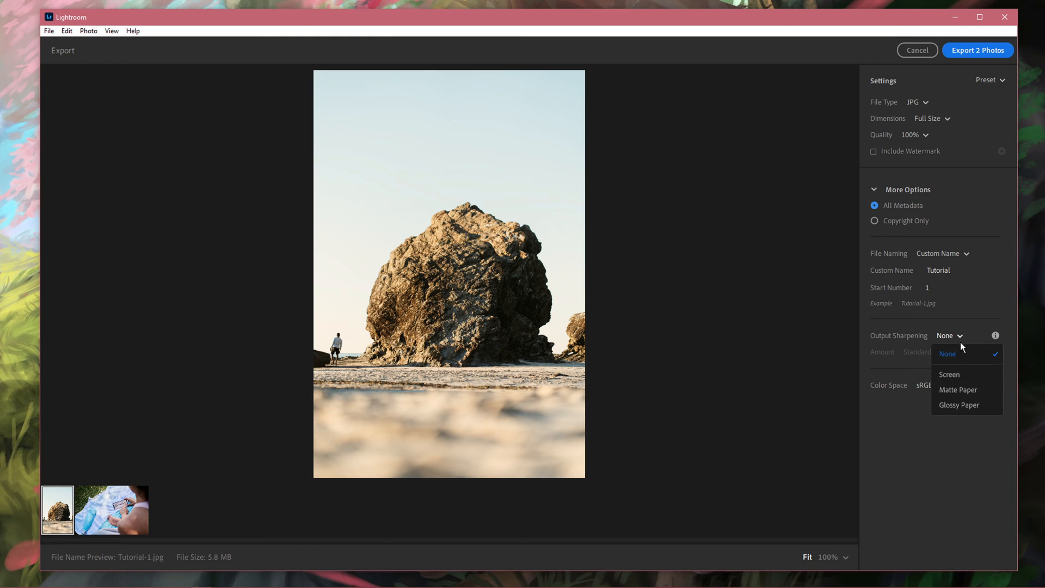
pyautogui.moveTo(965, 410)
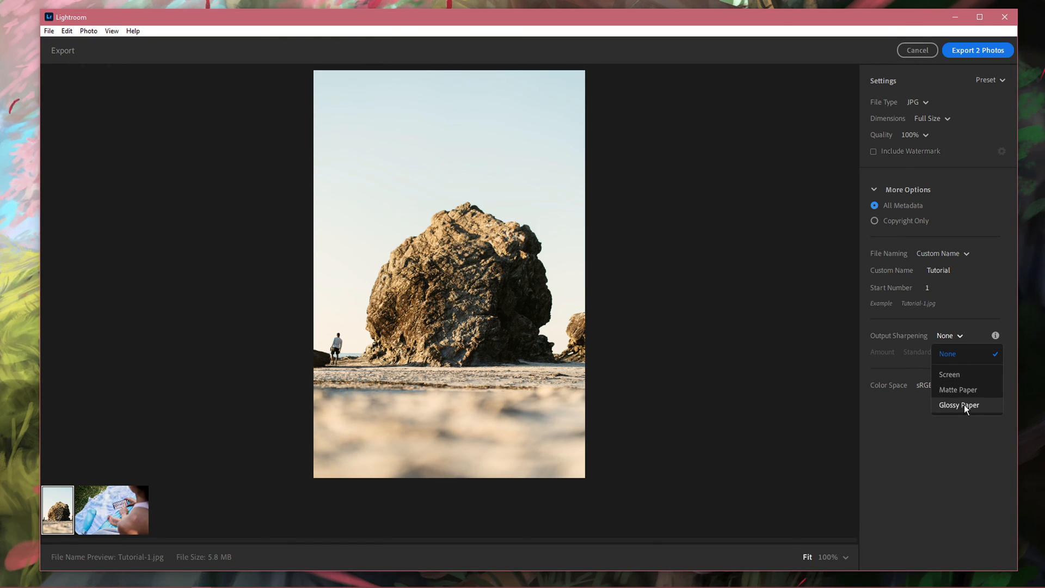
pyautogui.click(947, 373)
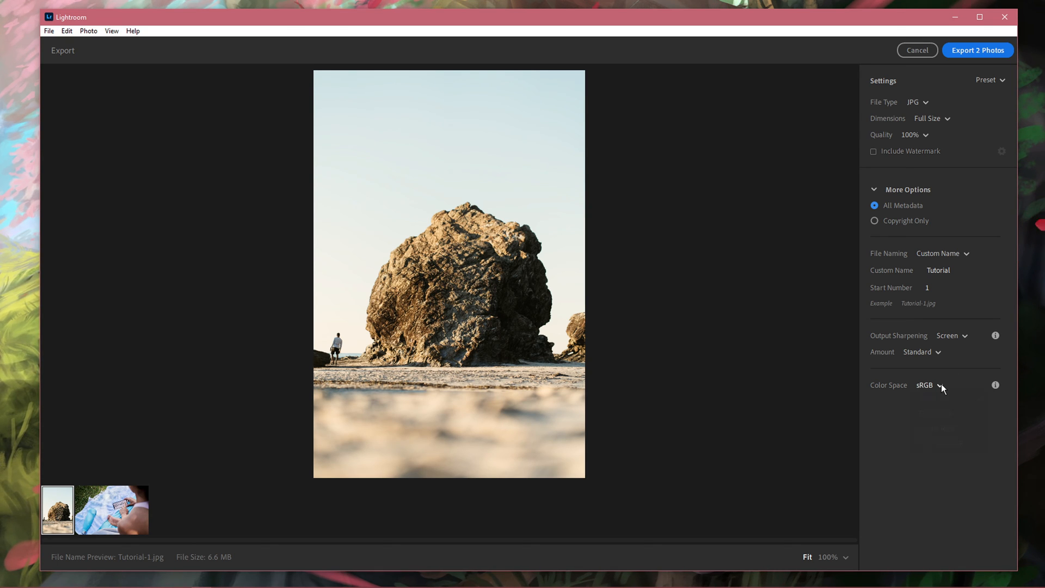
pyautogui.moveTo(939, 409)
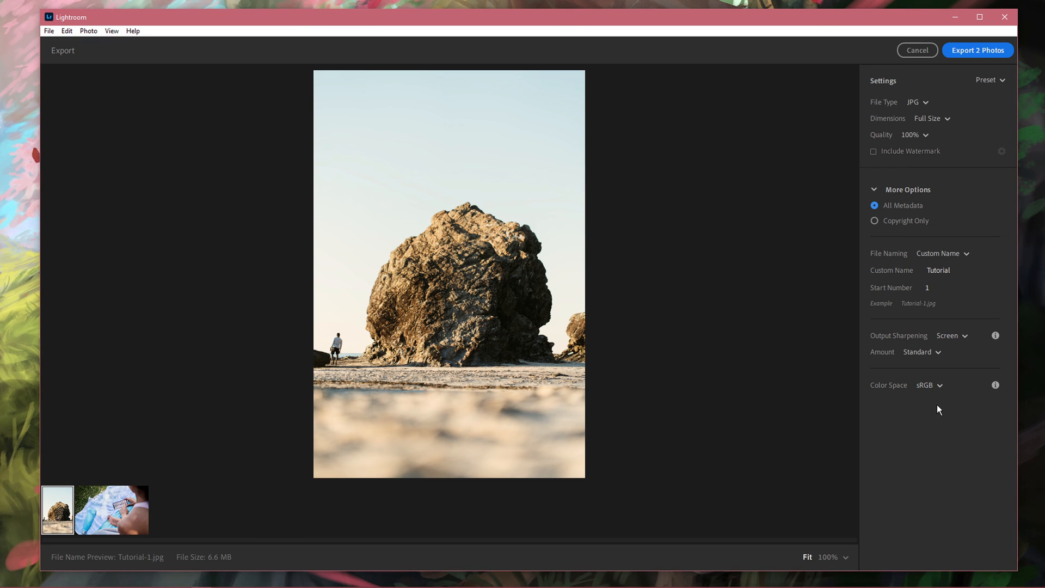